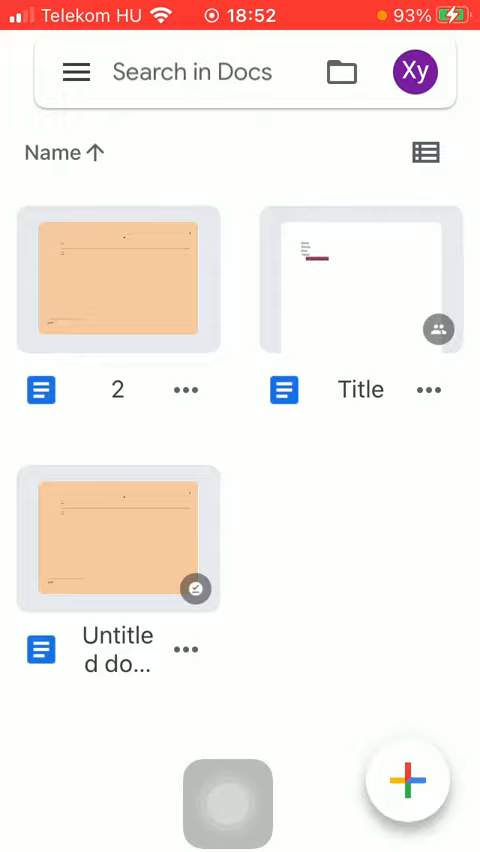
Step: Open the orange-page document from the Docs home screen
left_click(117, 281)
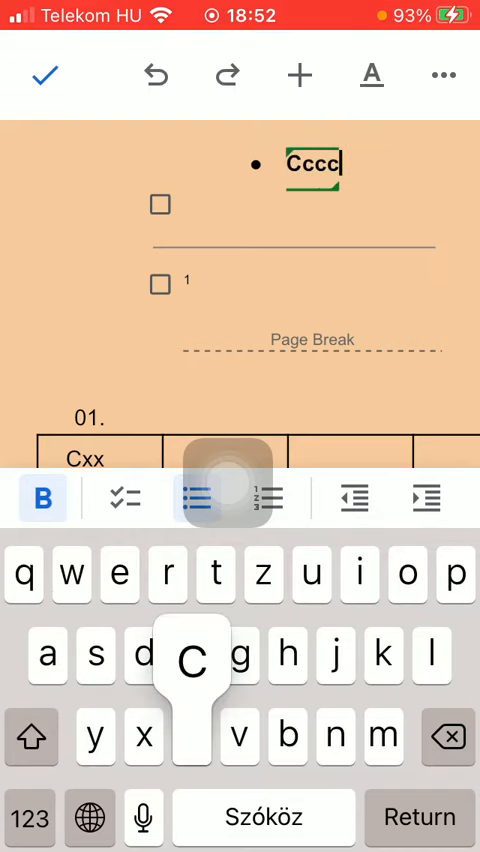
Step: Type 'Cccccc' as a suggestion in the first bullet and deselect it
type("cc")
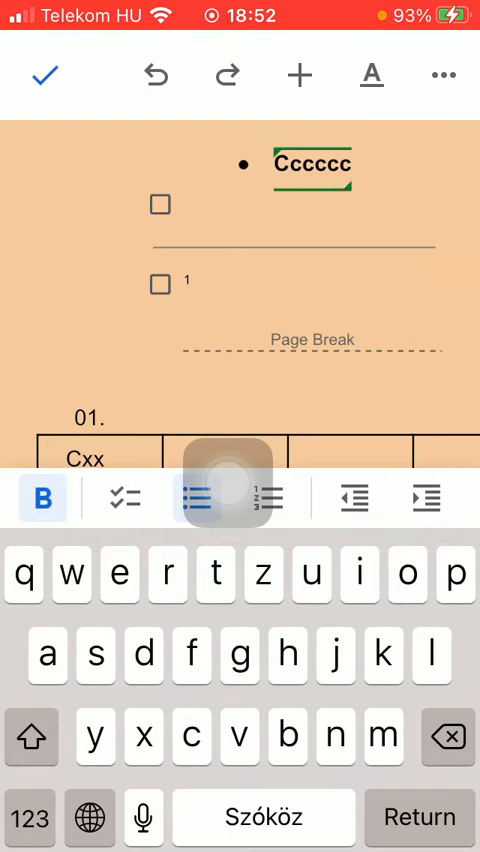
left_click(124, 498)
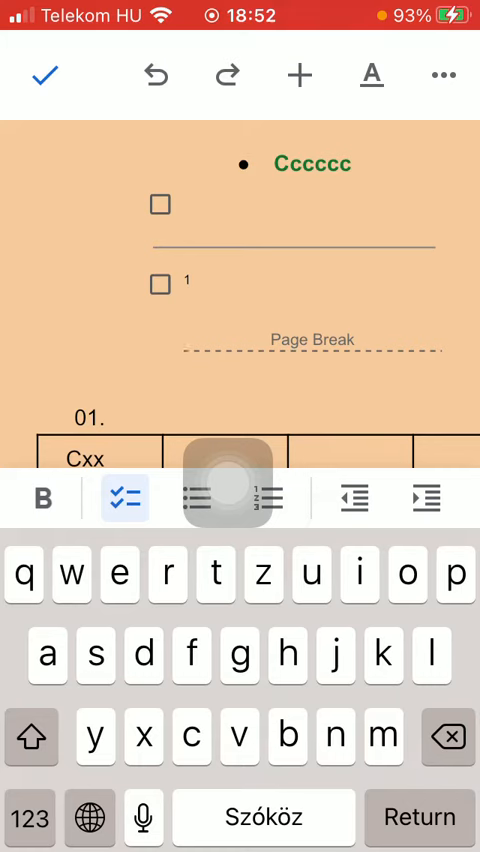
Step: Select the suggested word 'Cccccc' and view its suggestion details
double_click(311, 164)
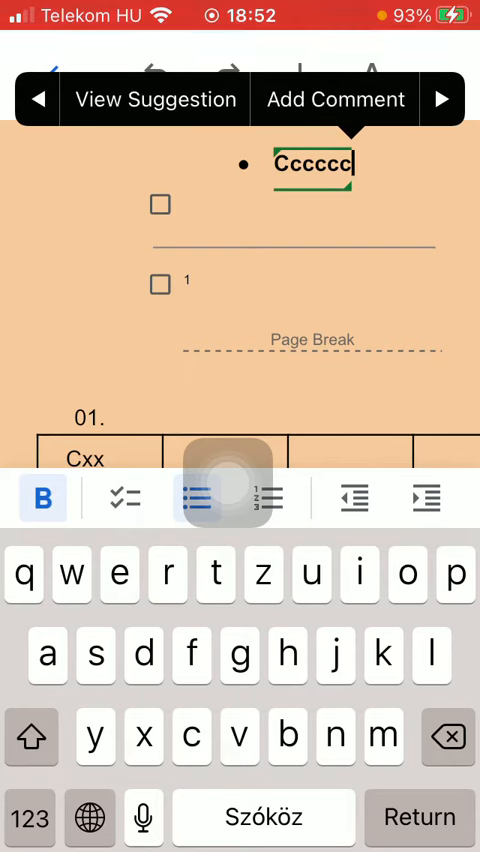
left_click(155, 99)
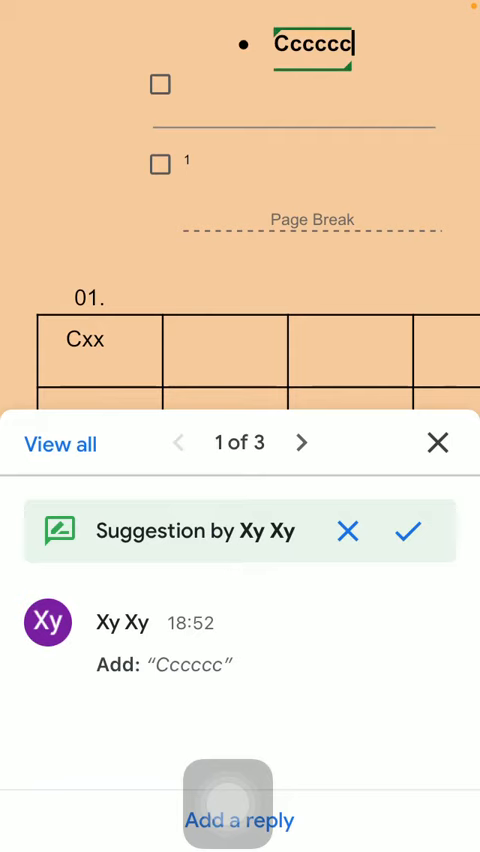
Step: Accept the 'Cccccc' suggestion and exit editing mode
left_click(408, 531)
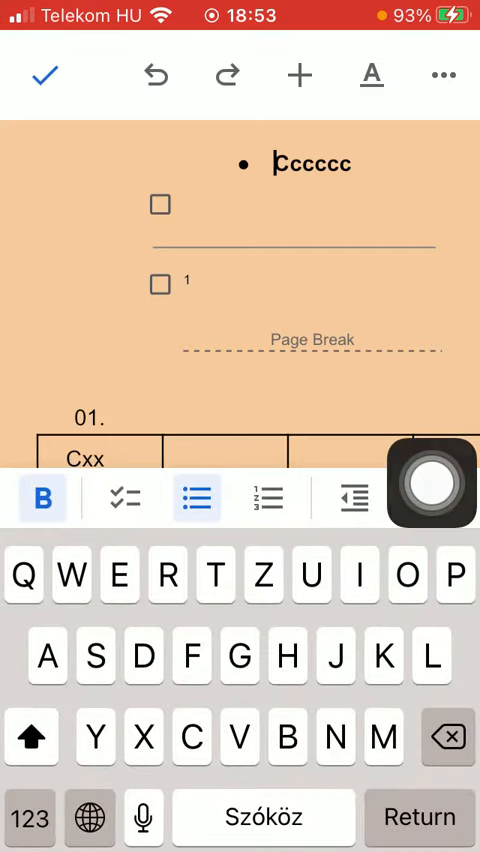
left_click(45, 75)
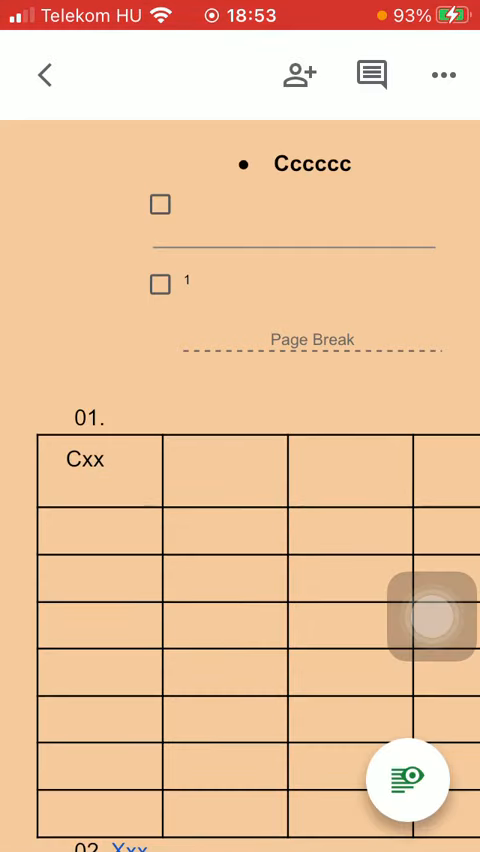